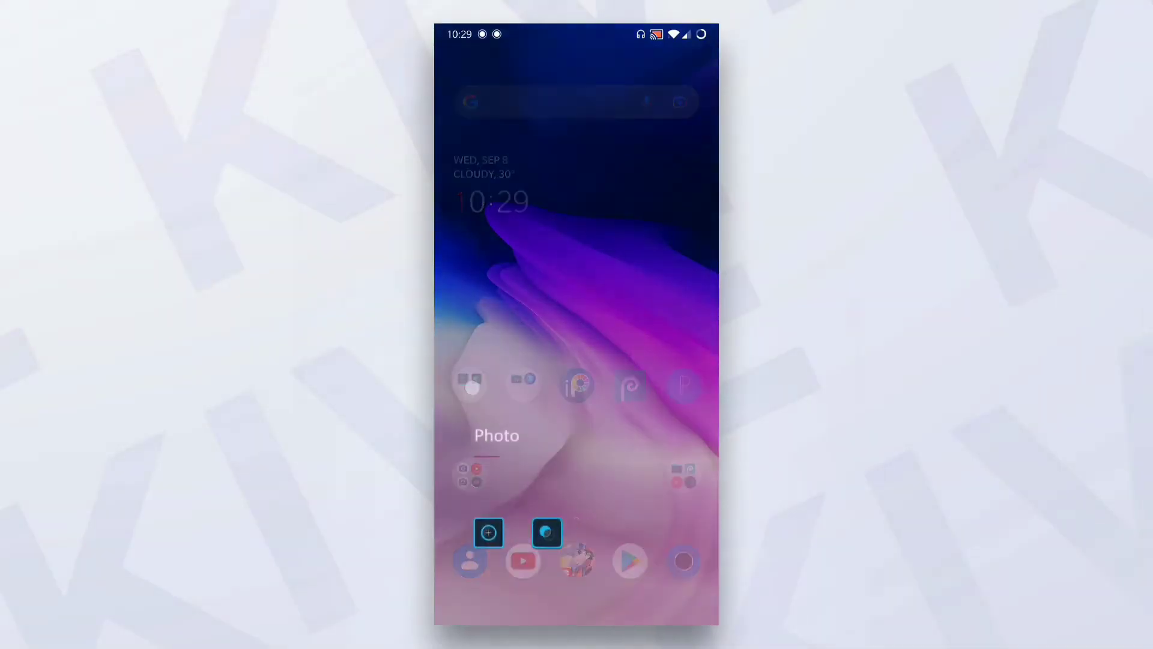
- Launch Photoshop Fix, open the night-city car project and show its Healing tools (Spot Heal, Patch, Clone Stamp, Restore)
click(545, 532)
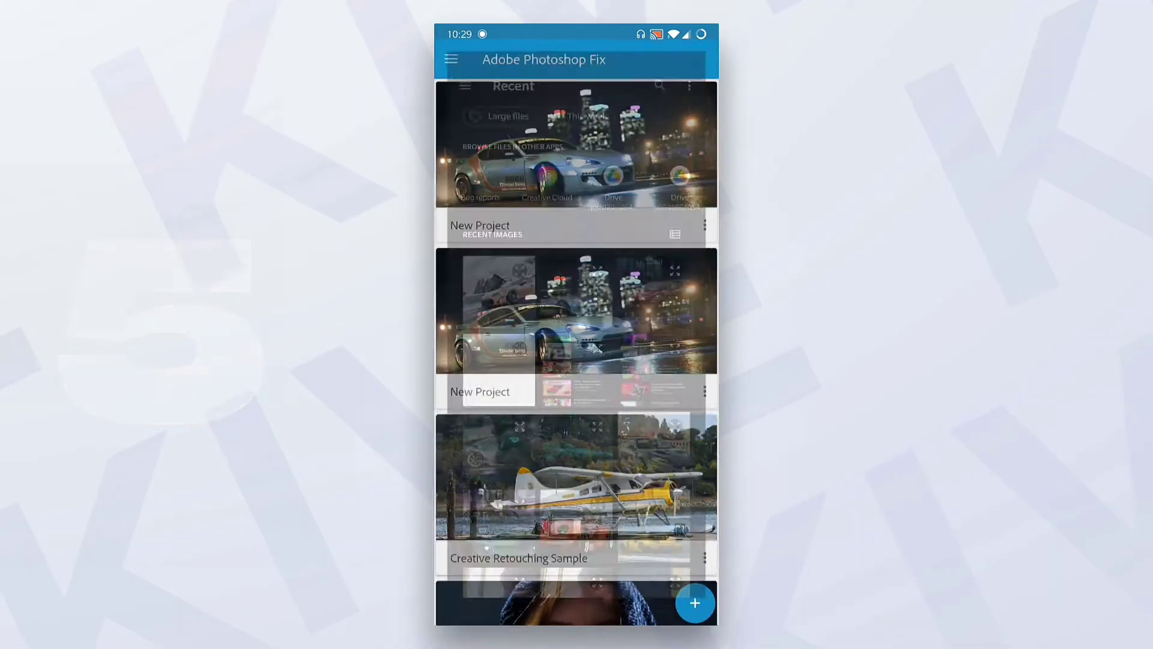
click(576, 312)
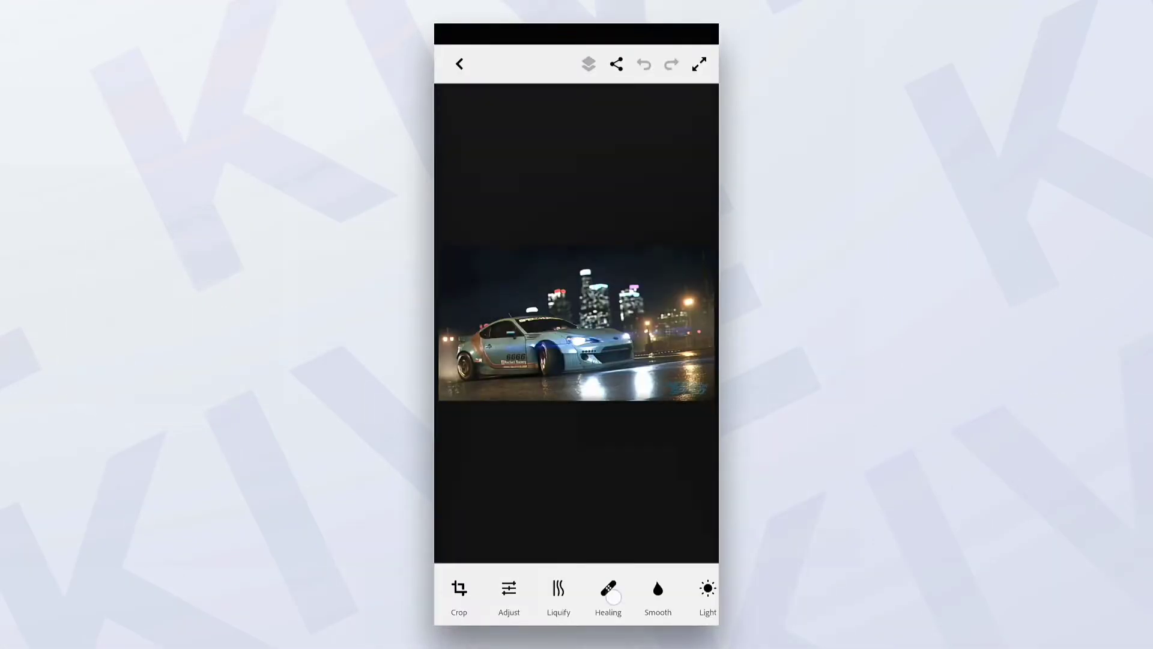
click(608, 596)
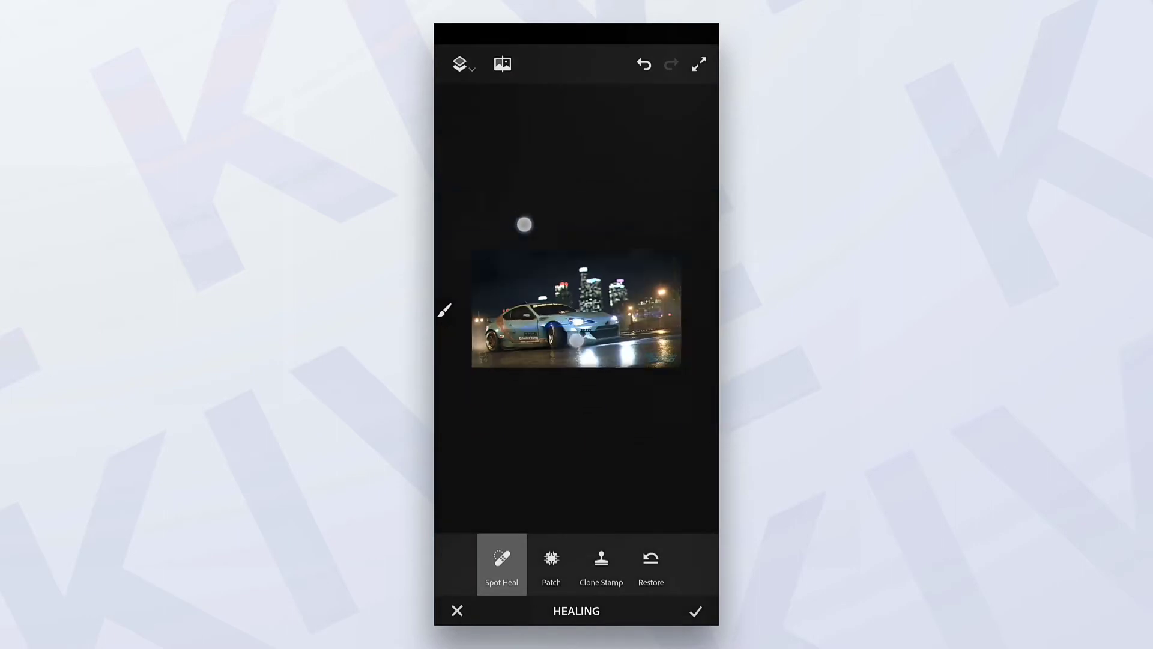
click(694, 611)
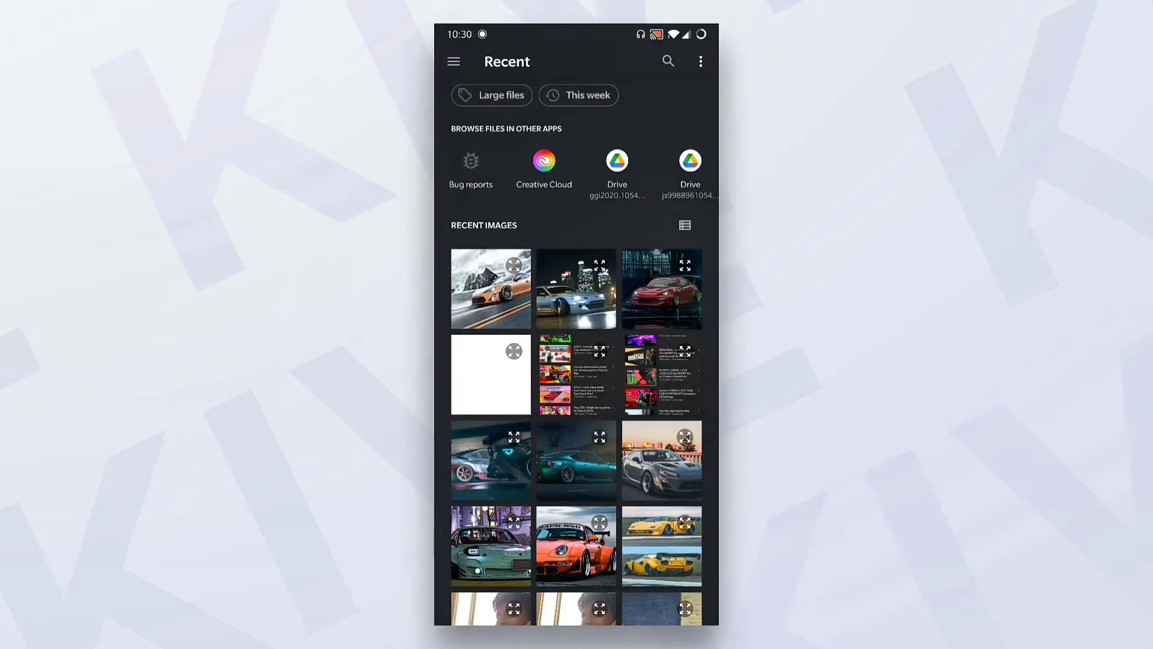
- Cut the silver car out of the night-city photo with Add/Subtract brushing and accept the cutout
click(575, 287)
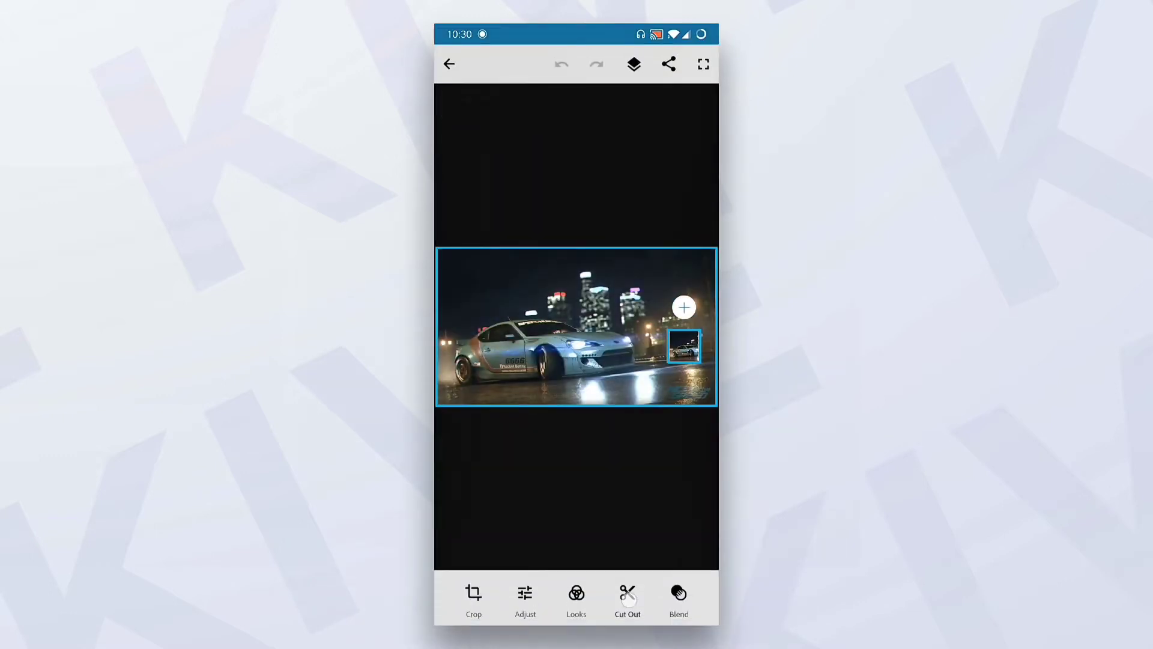
click(627, 595)
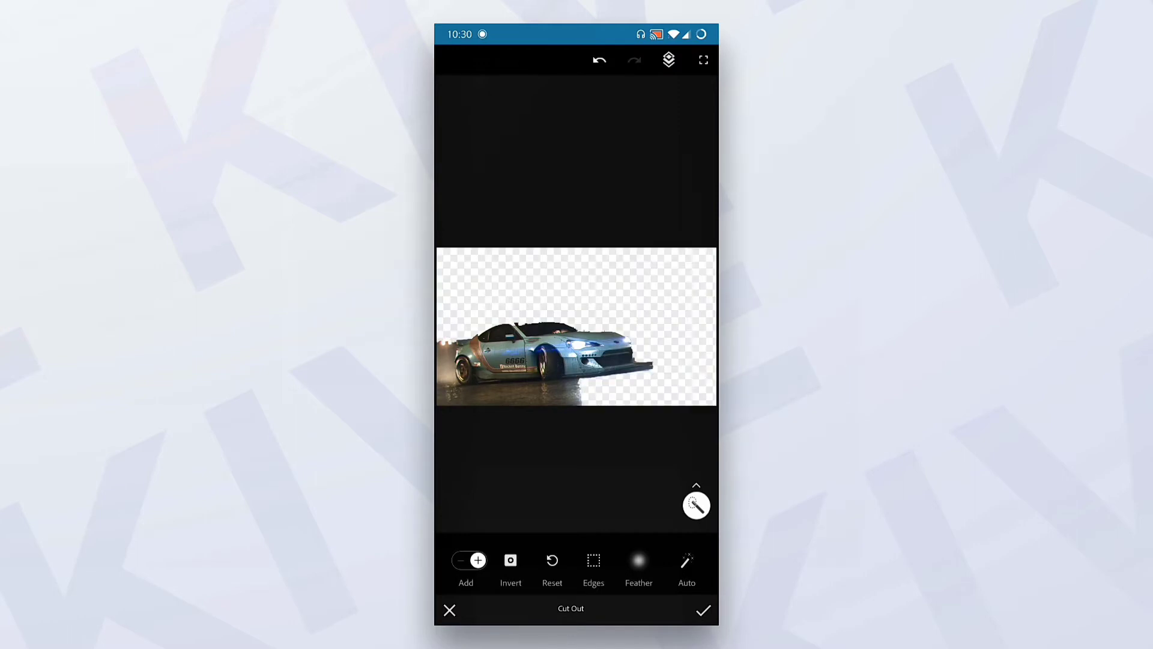
click(462, 559)
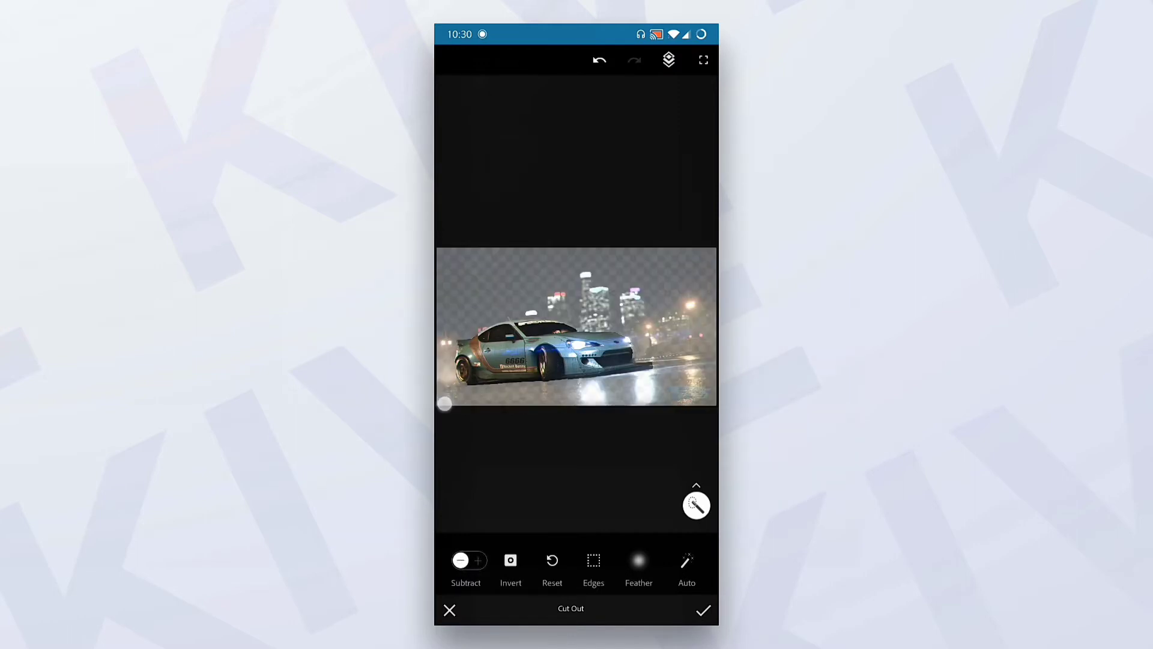
click(703, 609)
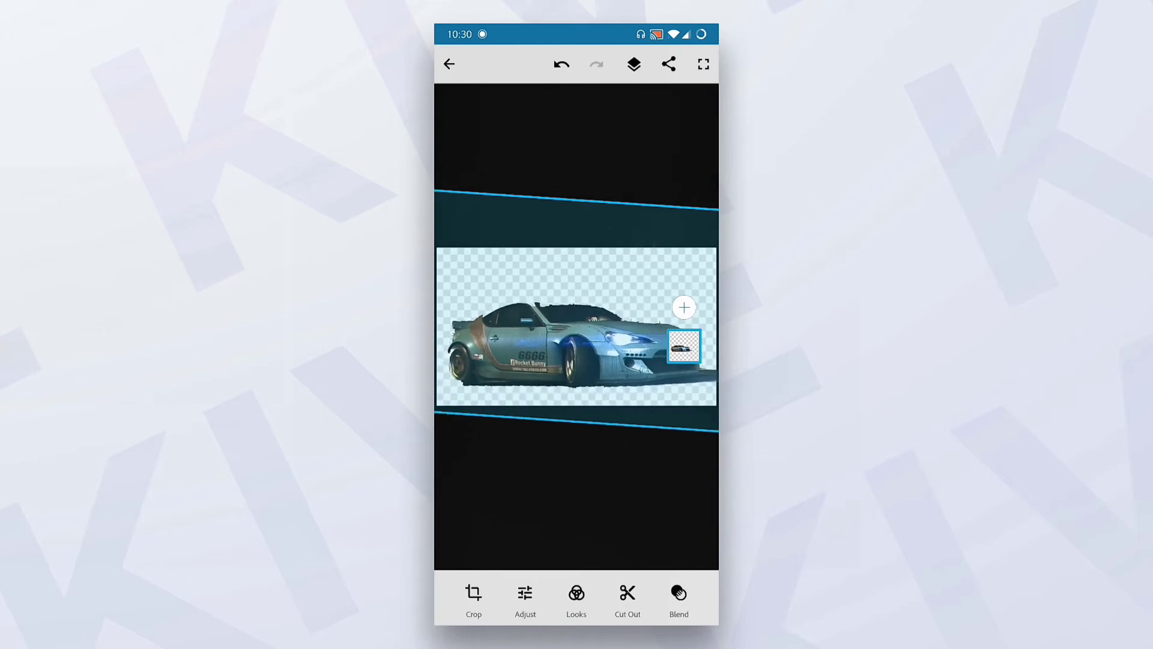
click(575, 597)
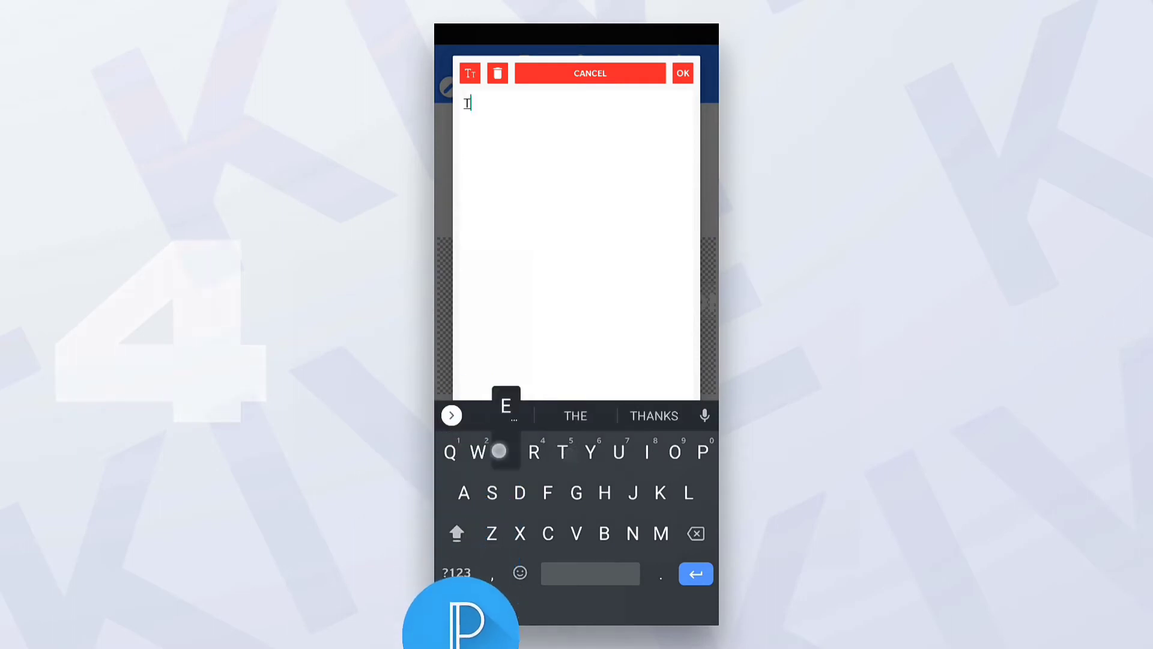
- Add the caption 'TEXT AND THE' over the cropped orange car background and move it to the lower right
text(TEXT AND THE)
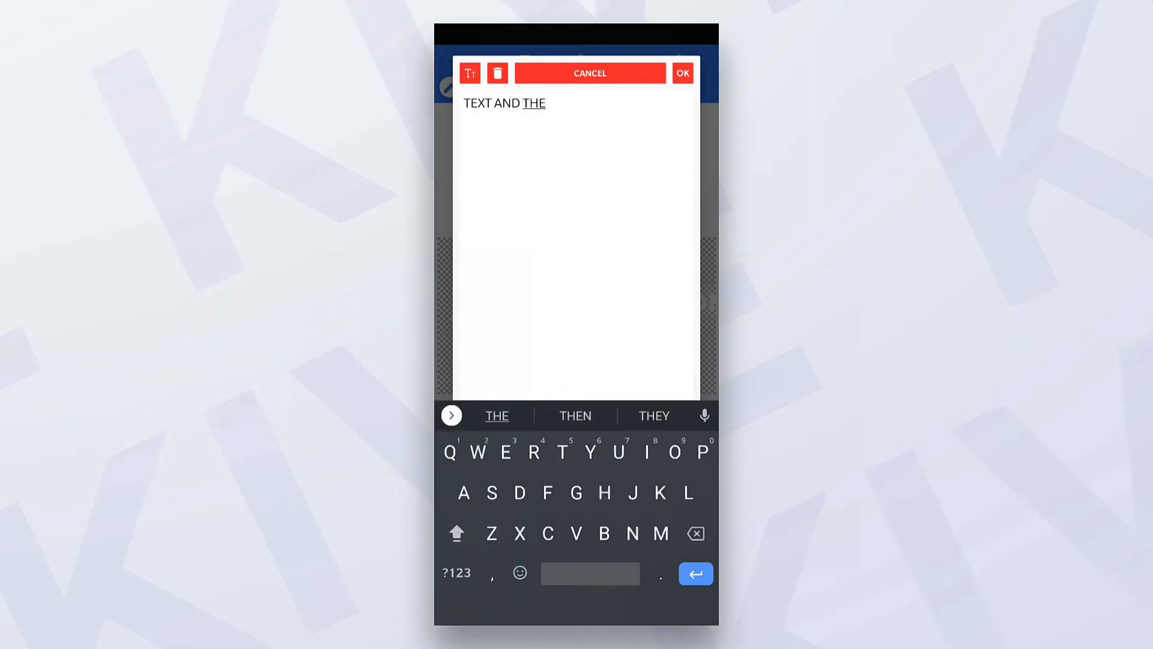
click(682, 73)
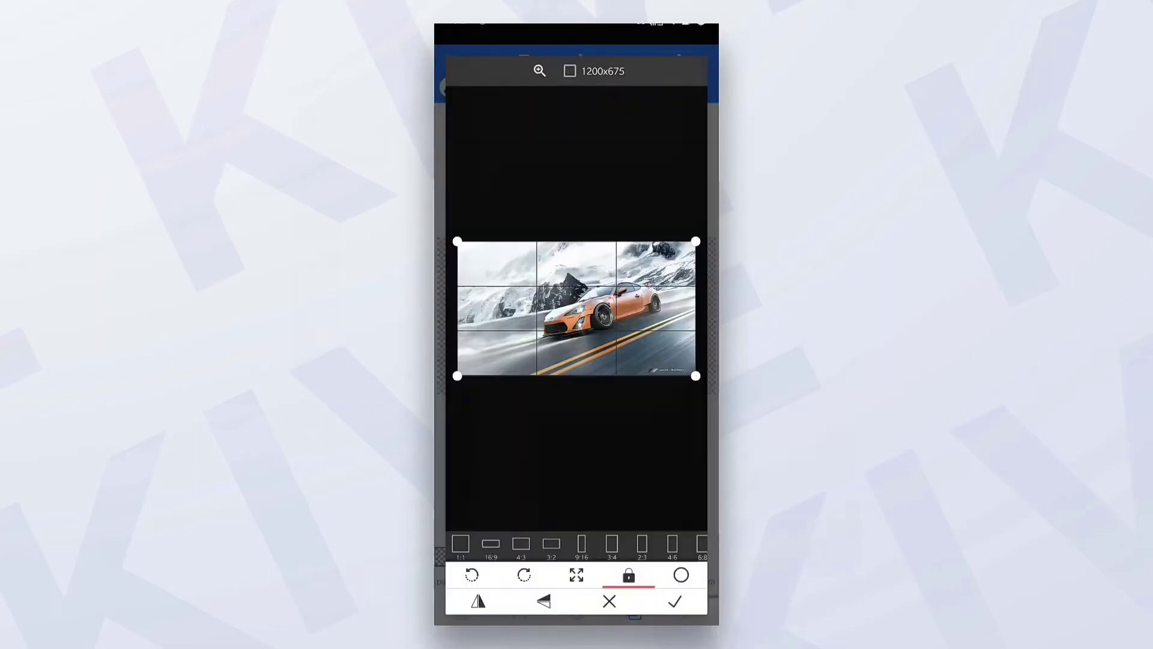
click(673, 601)
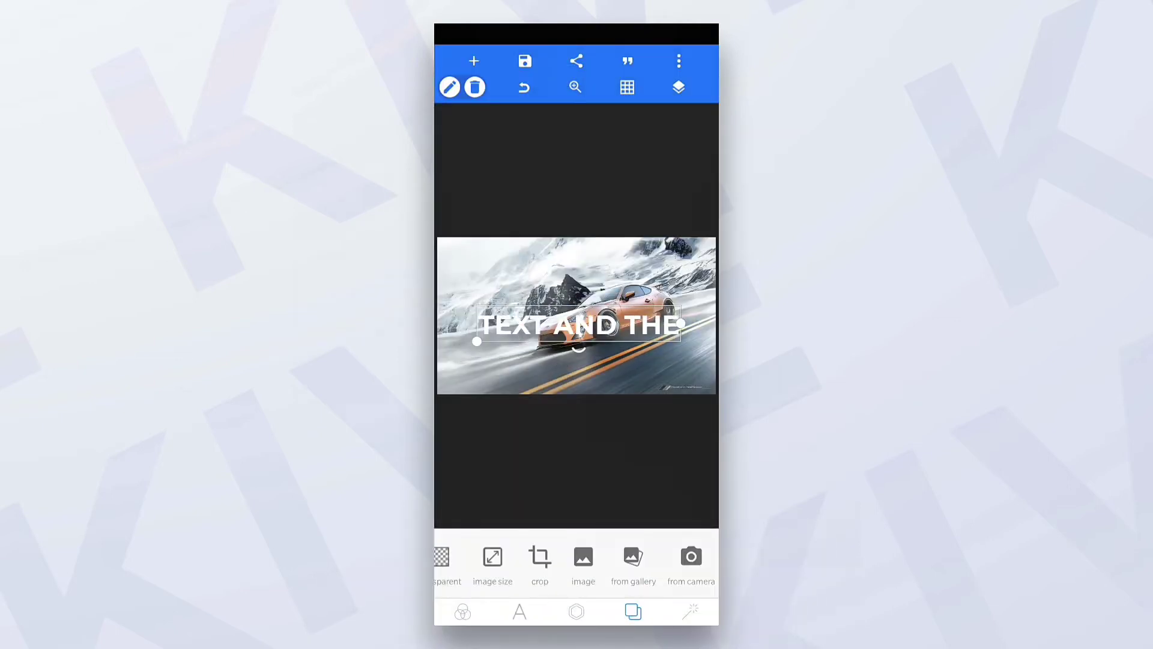
drag(575, 325, 624, 369)
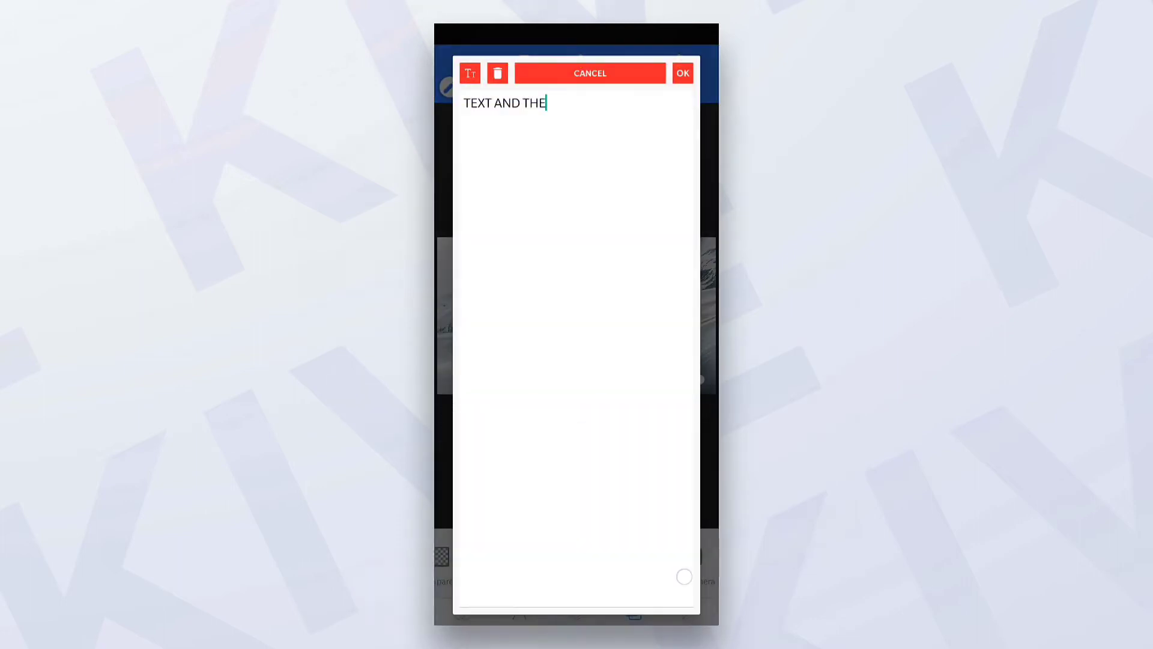
click(682, 73)
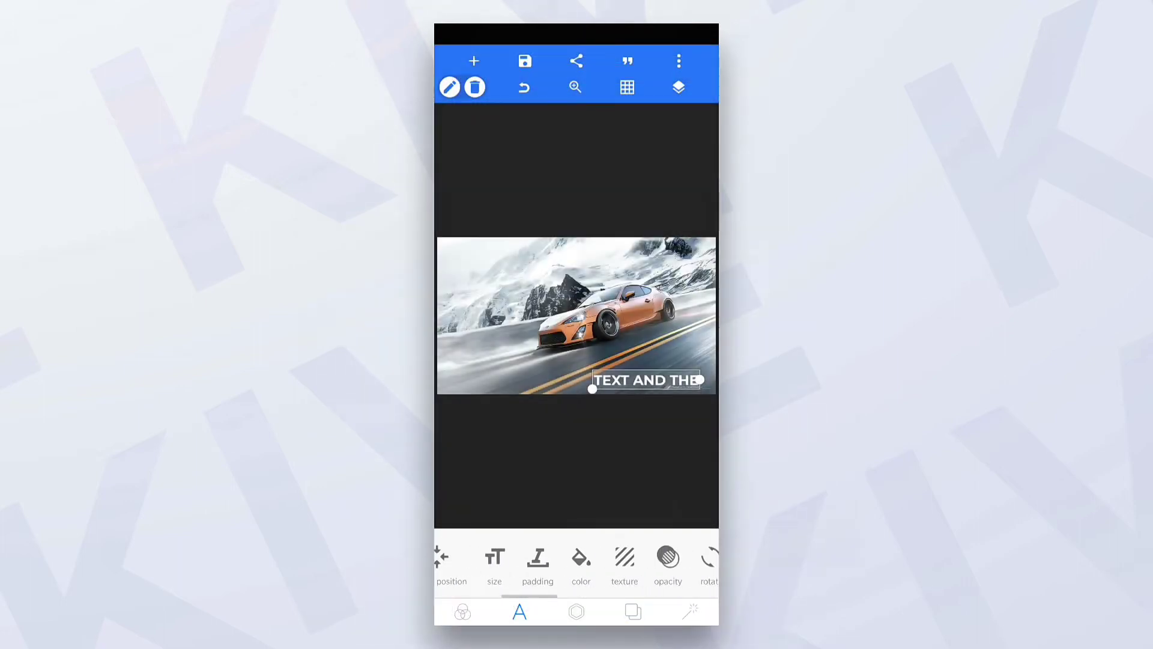
- Colour the caption orange and load the 3D NEW TEXT preset design
click(582, 556)
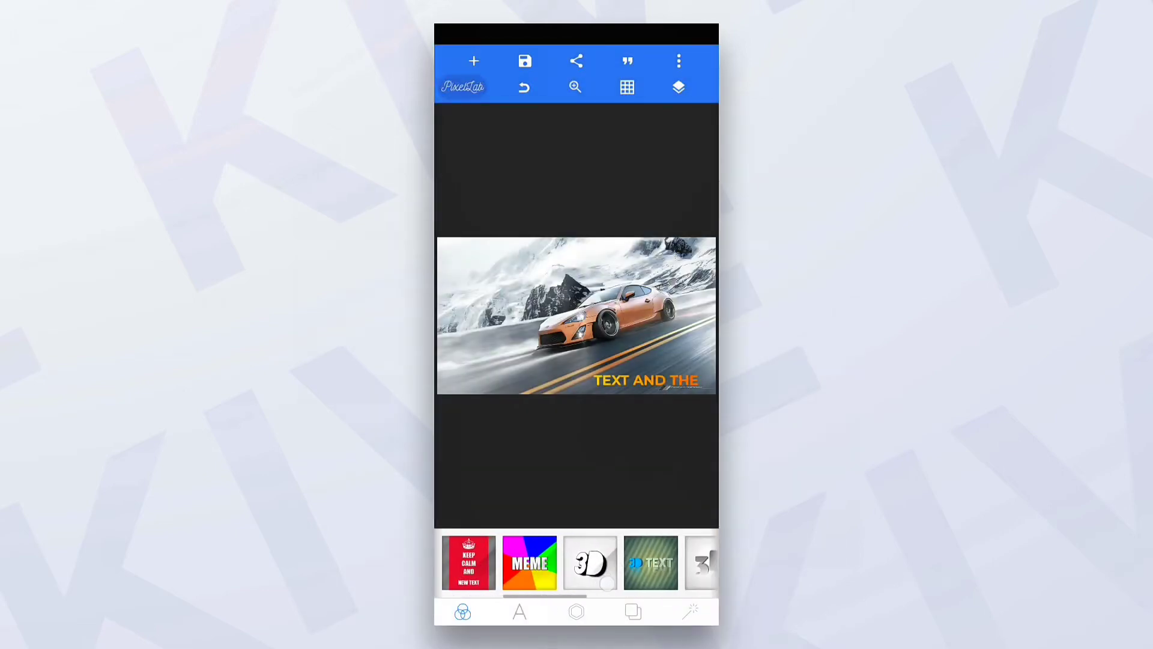
click(469, 562)
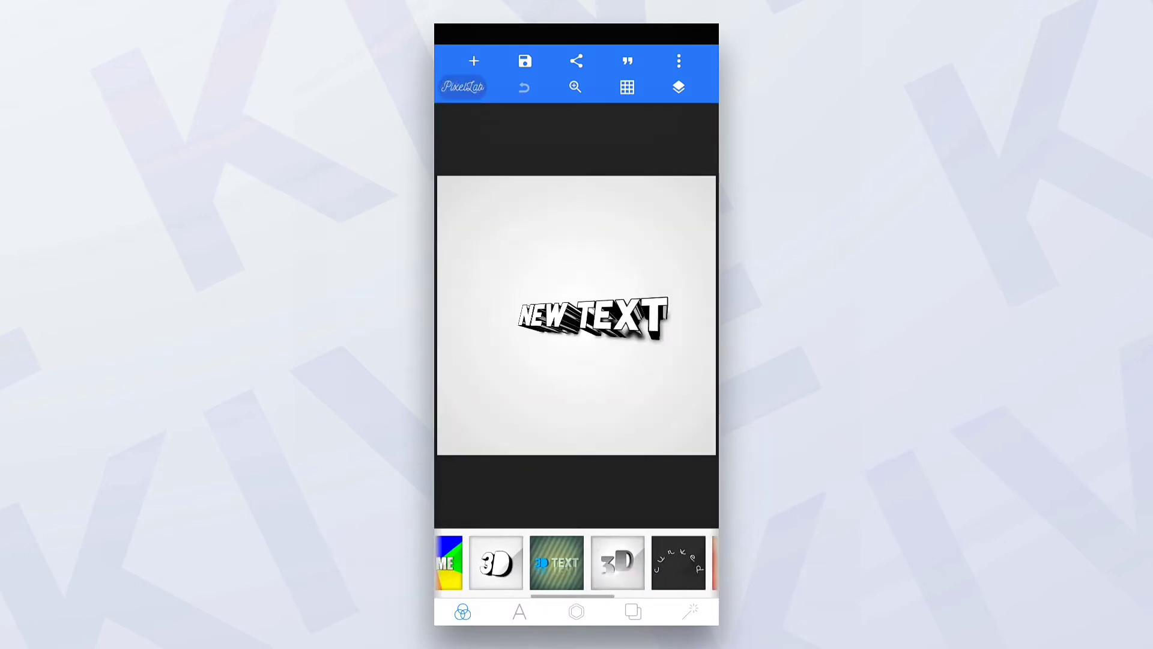
scroll(left, 3)
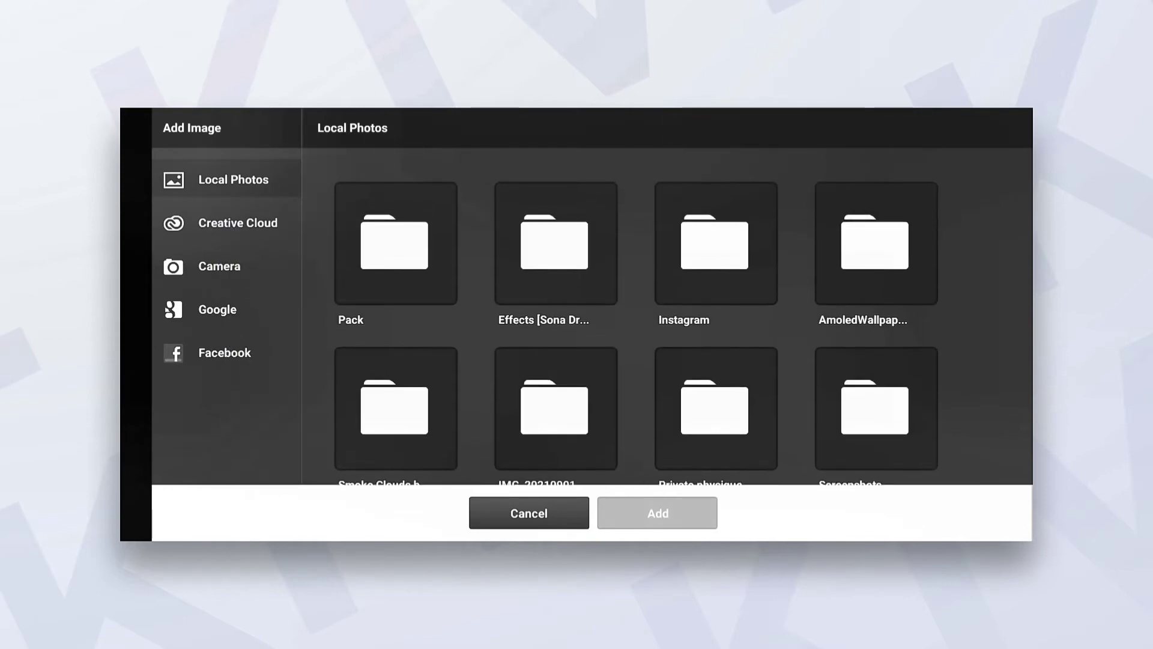
- Add the white angel statue image from the Pack folder to the Photoshop Touch project
click(395, 243)
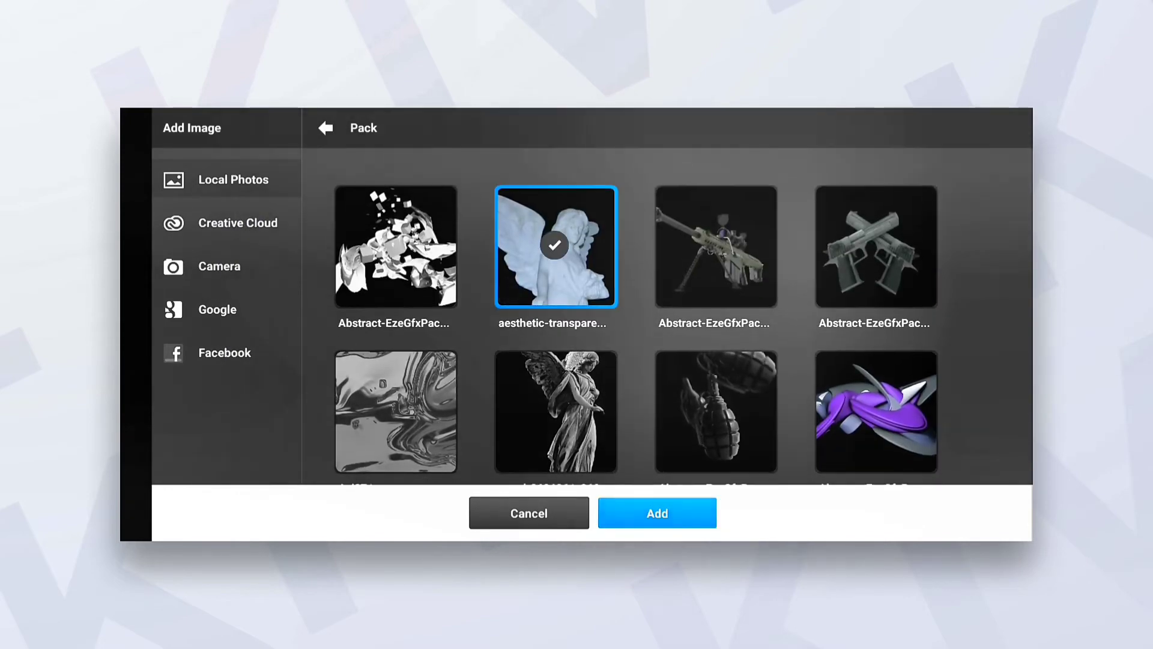
click(656, 513)
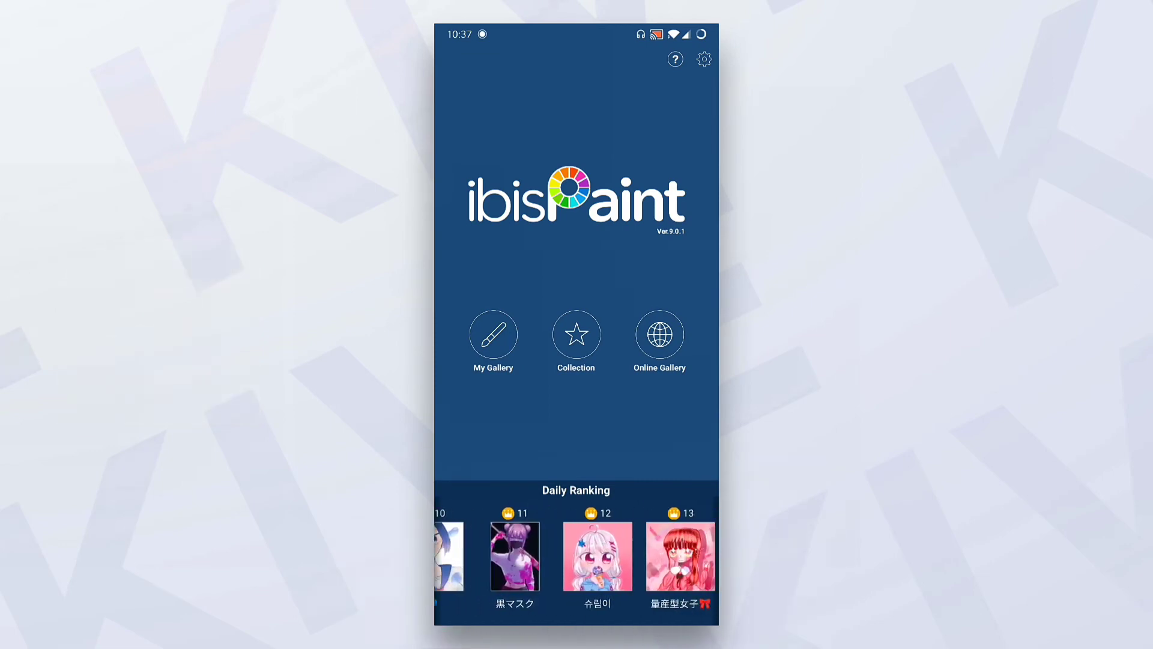
- Open My Gallery showing the five saved ibisPaint artworks
click(493, 335)
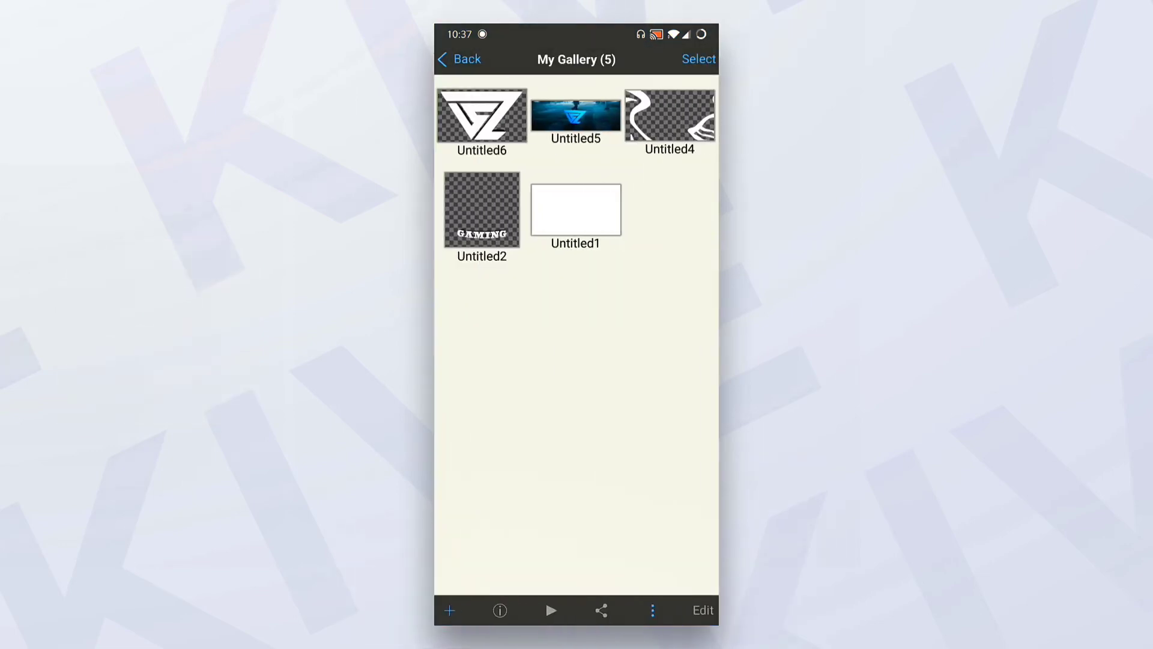
click(576, 118)
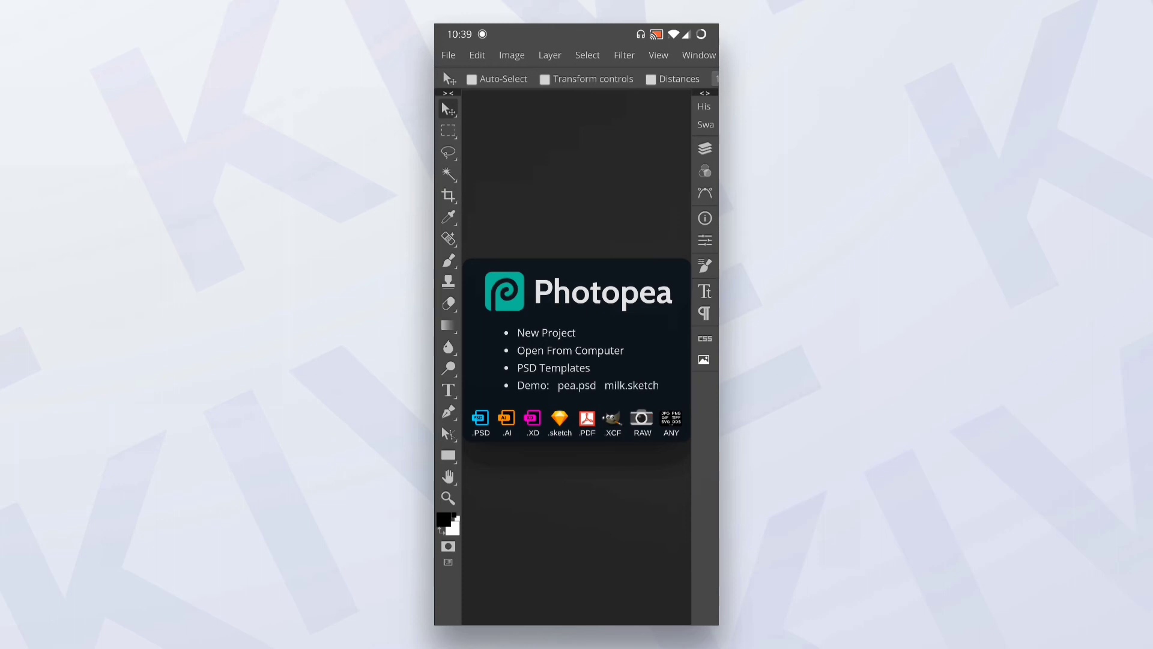
- Browse File > New Social presets such as Youtube Cover, then open the GOLD TEXT PSD showing KIVE
click(448, 56)
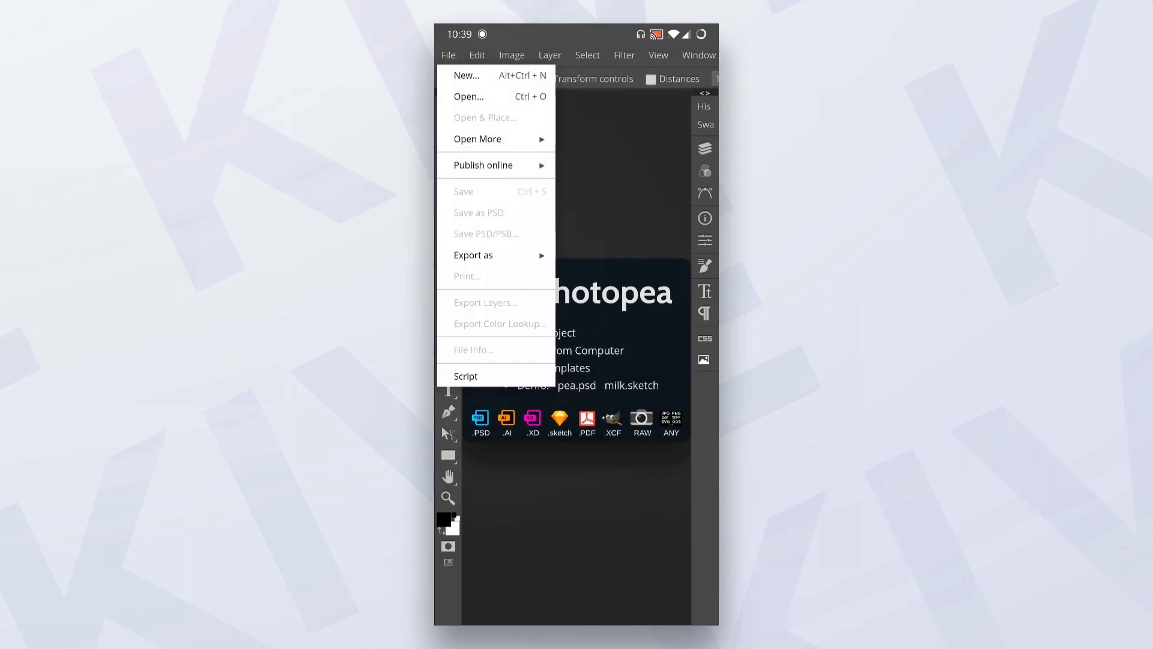
click(466, 74)
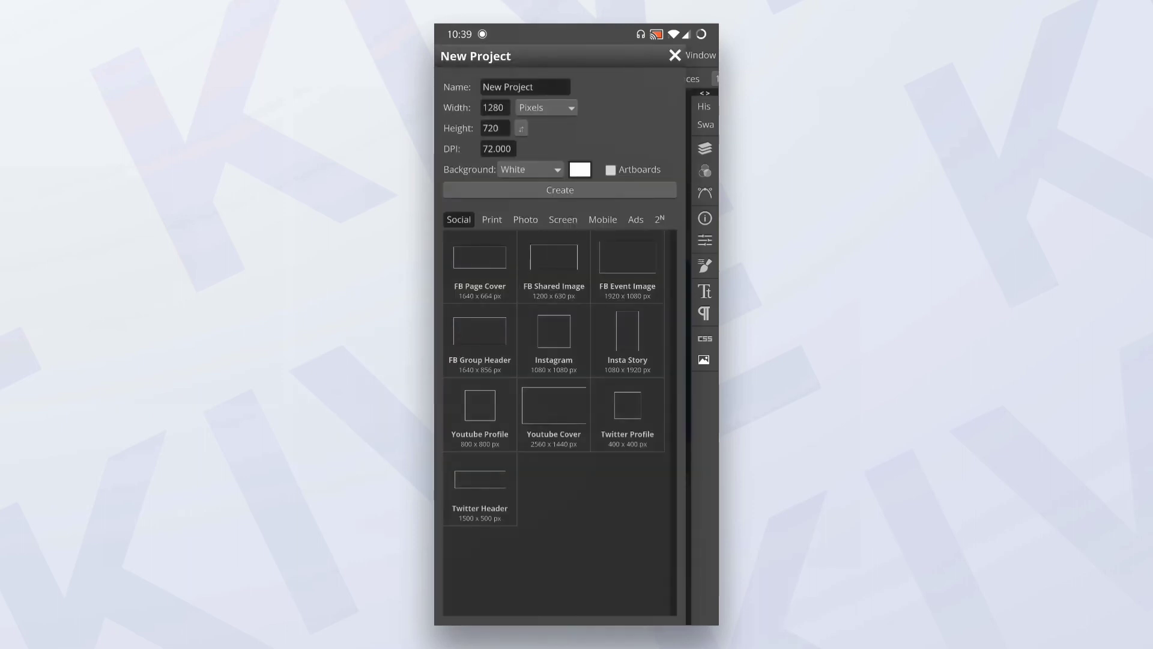
click(566, 422)
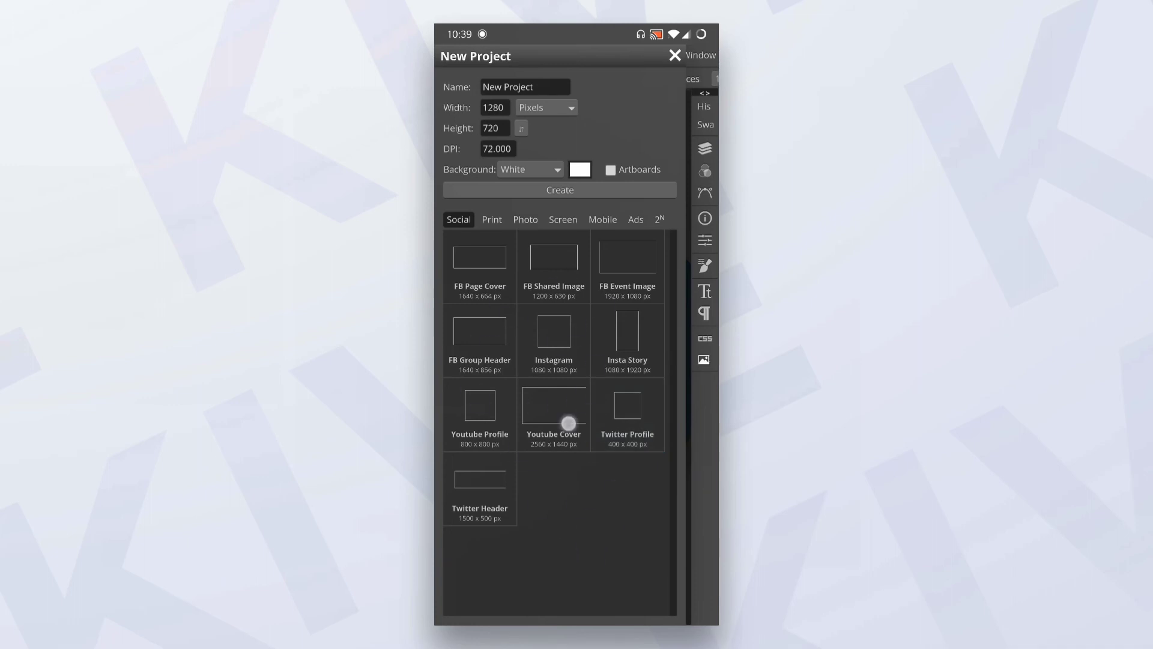
click(674, 55)
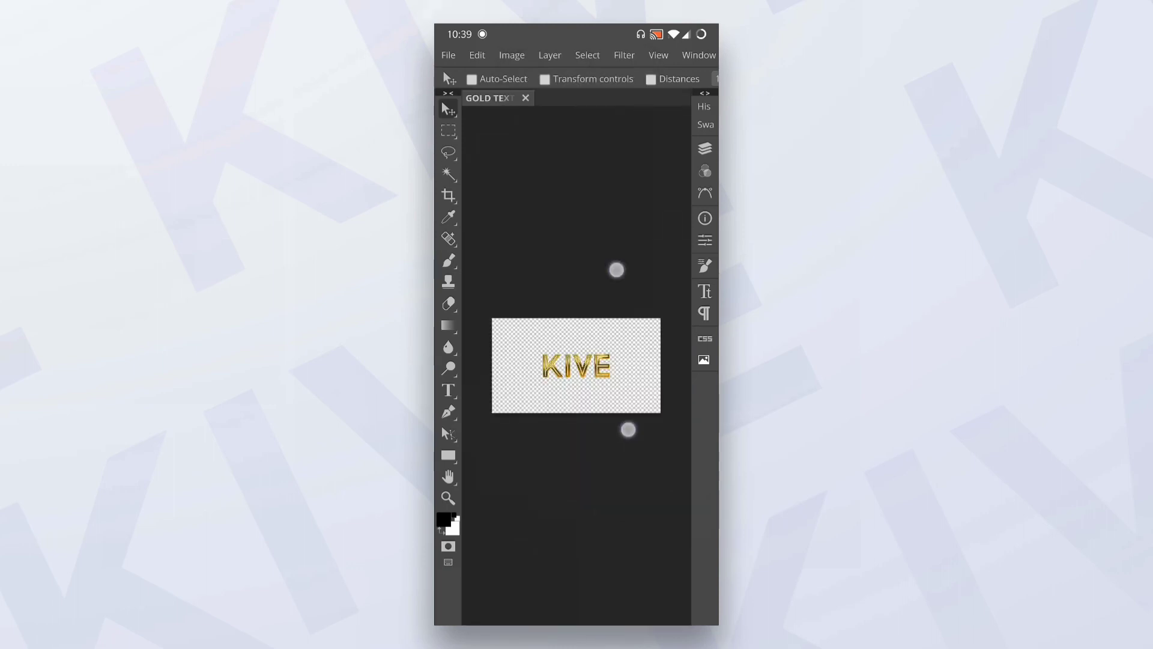
- Edit the gold text layer with the Type tool so the lettering reads HELLO instead of KIVE
click(704, 147)
text(HELLO)
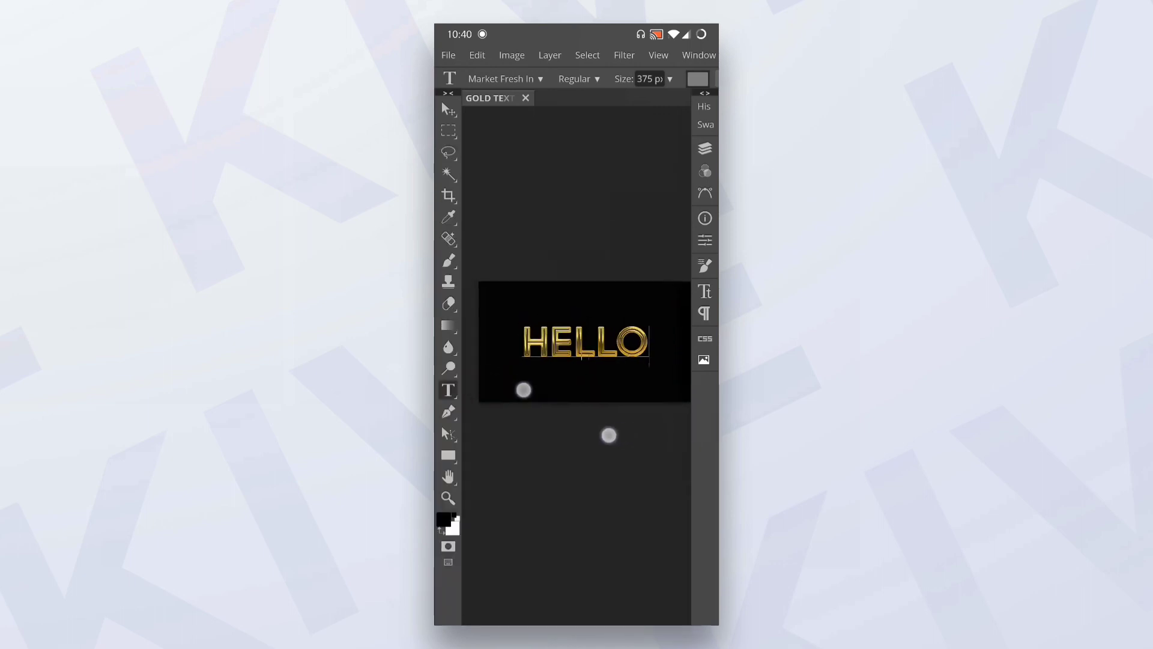
text(YOU)
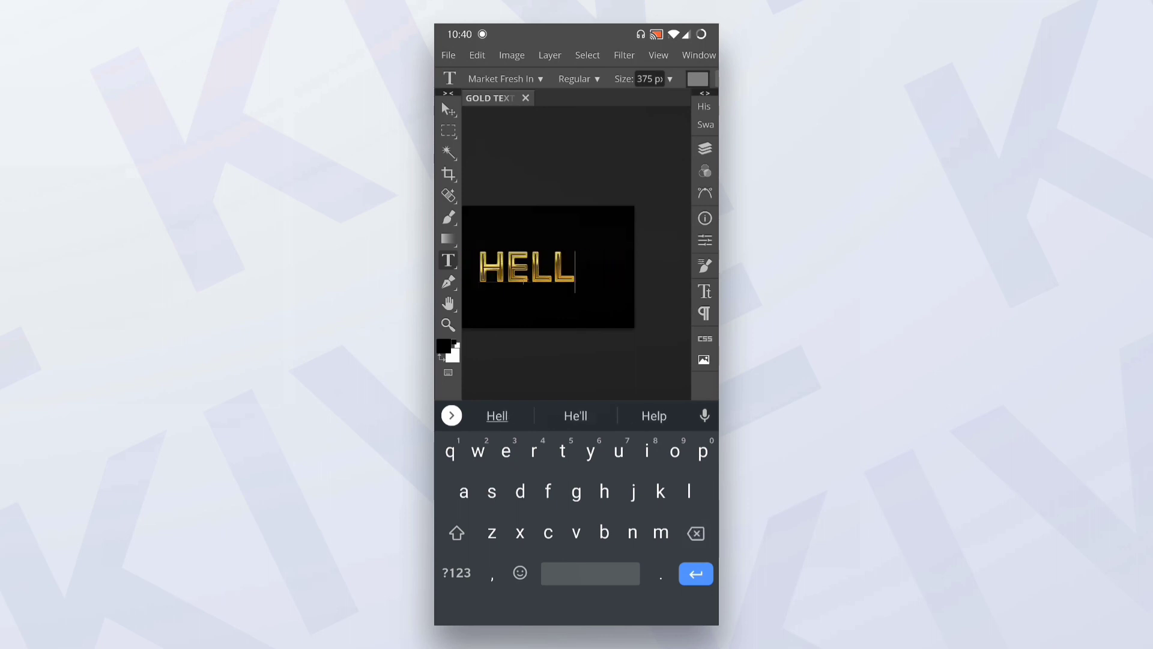
text(o)
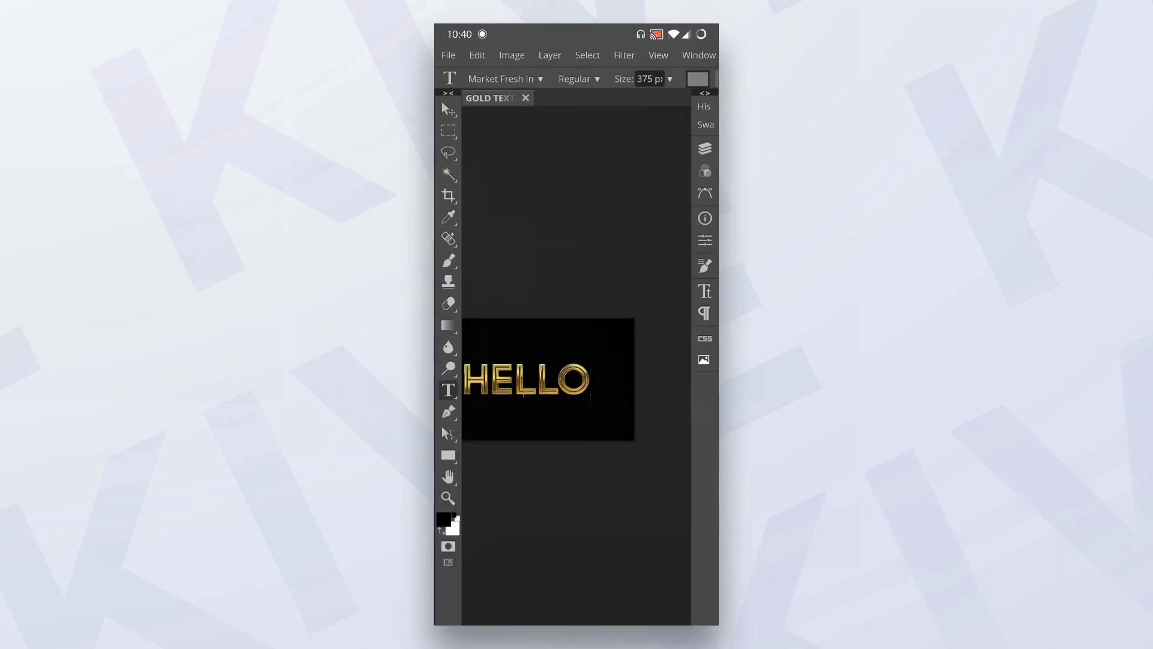